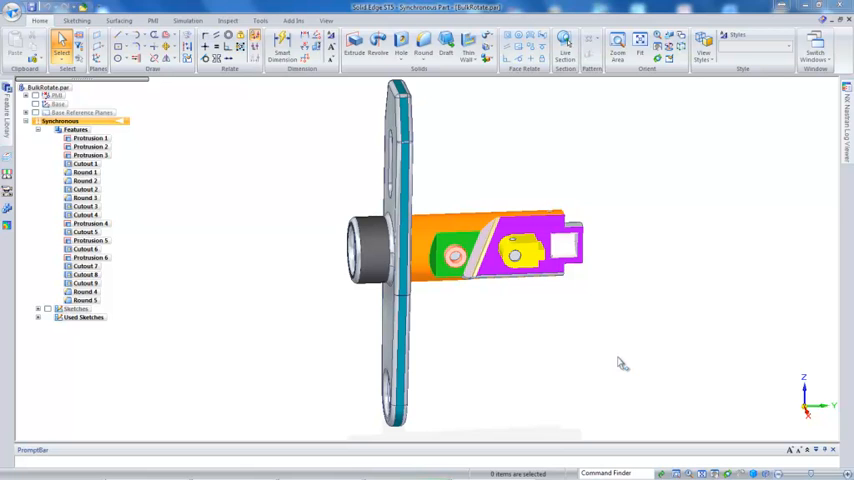
mouse_move(590, 350)
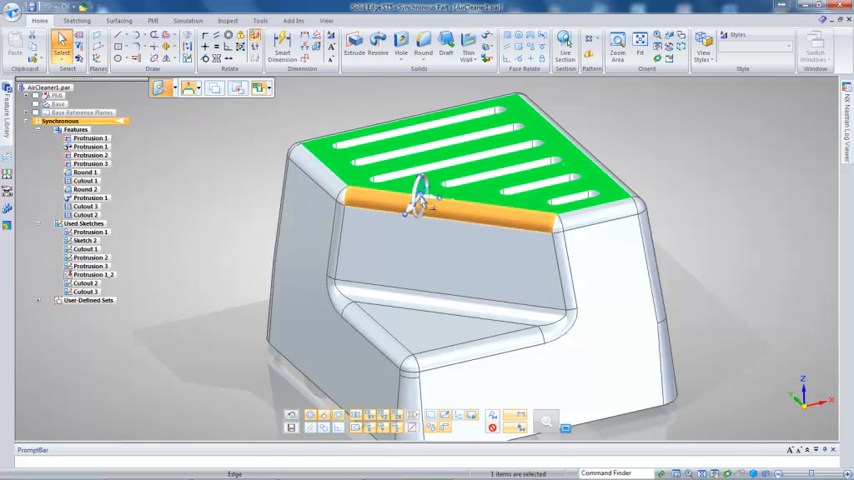
Step: Place the steering wheel on the front top edge and tilt the slotted top face about it
left_click(430, 270)
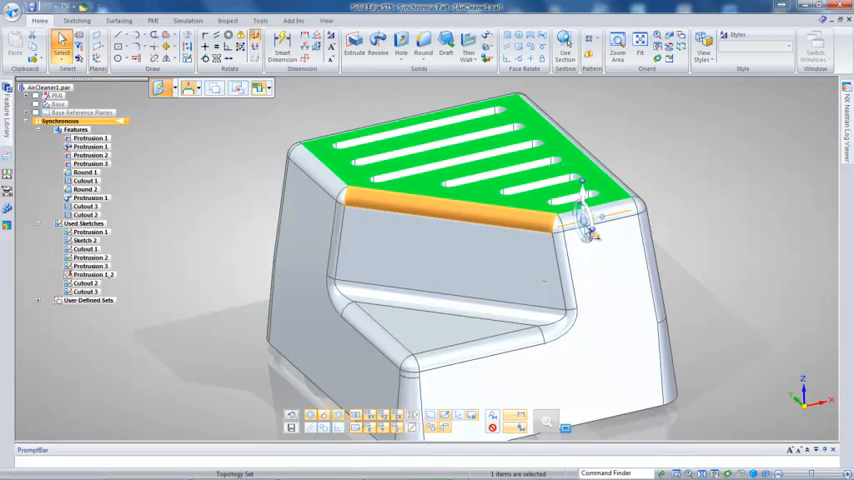
left_click_drag(585, 210, 445, 210)
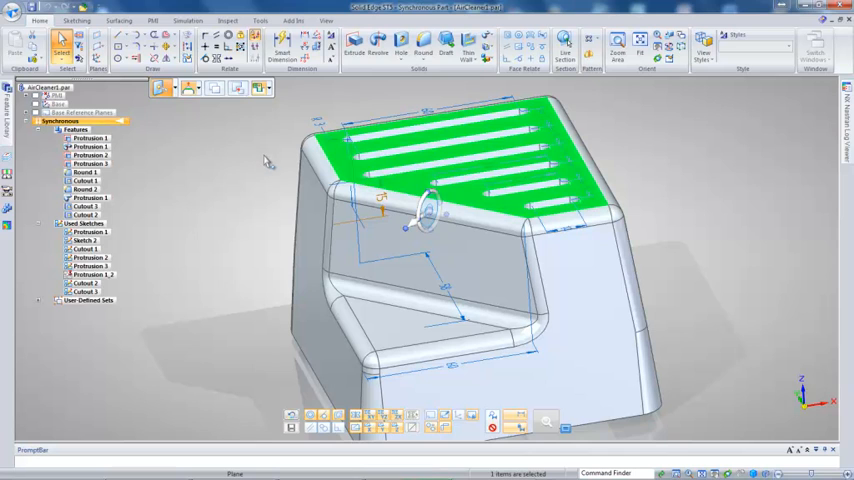
mouse_move(279, 201)
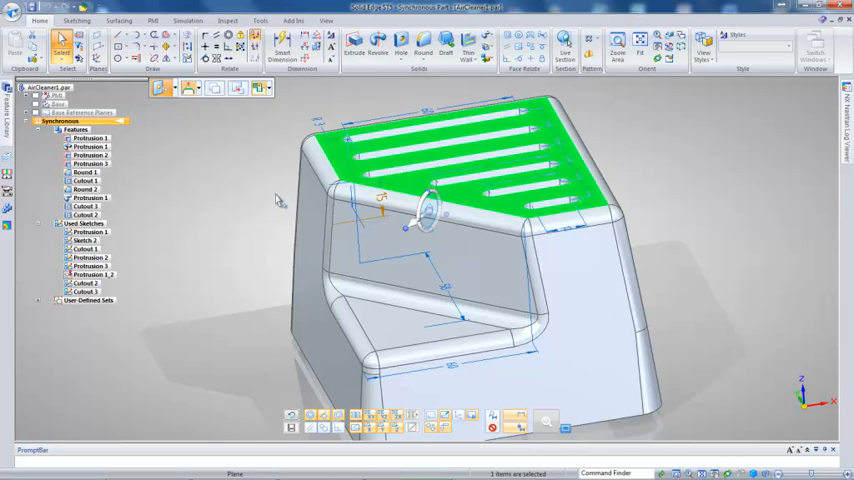
mouse_move(248, 195)
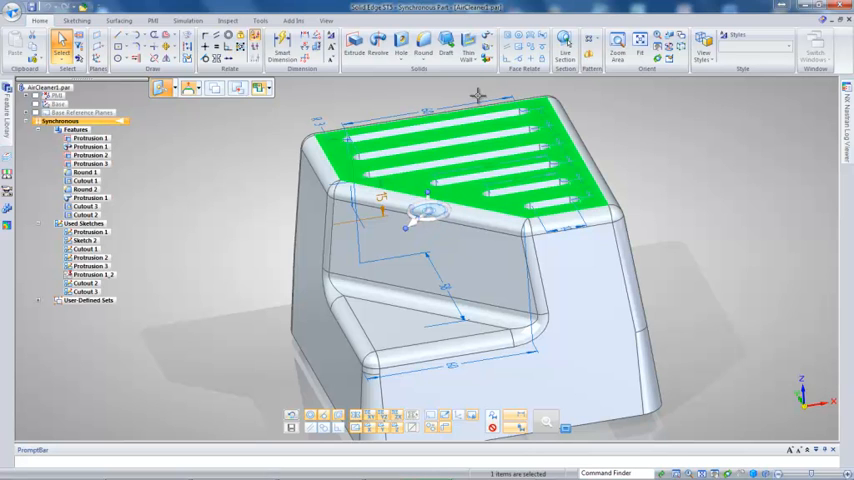
mouse_move(462, 92)
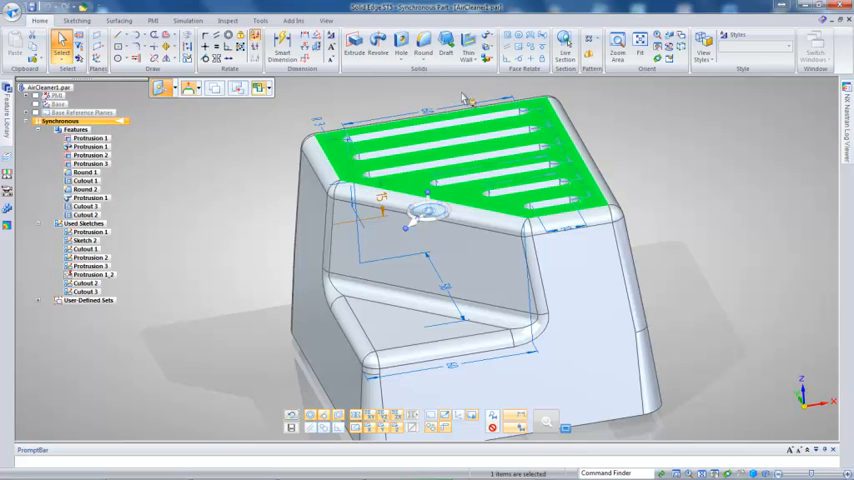
mouse_move(237, 207)
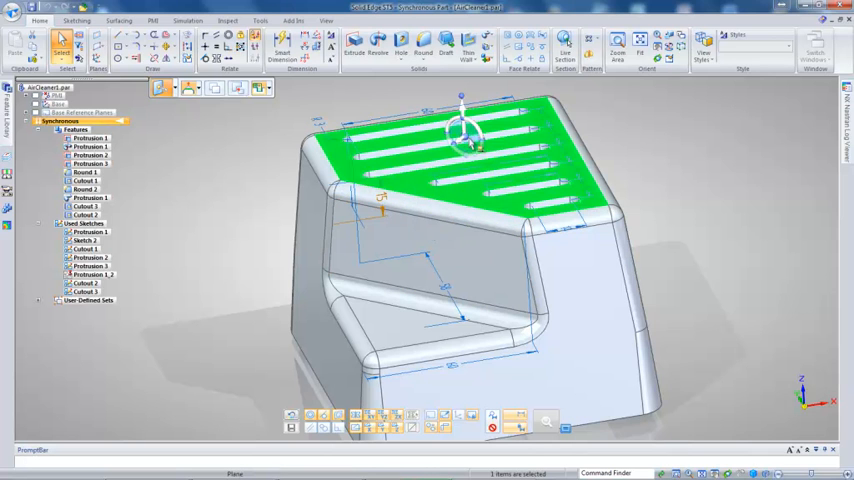
Step: Grab the steering wheel's centre handle to move it off the air-cleaner part
left_click(430, 260)
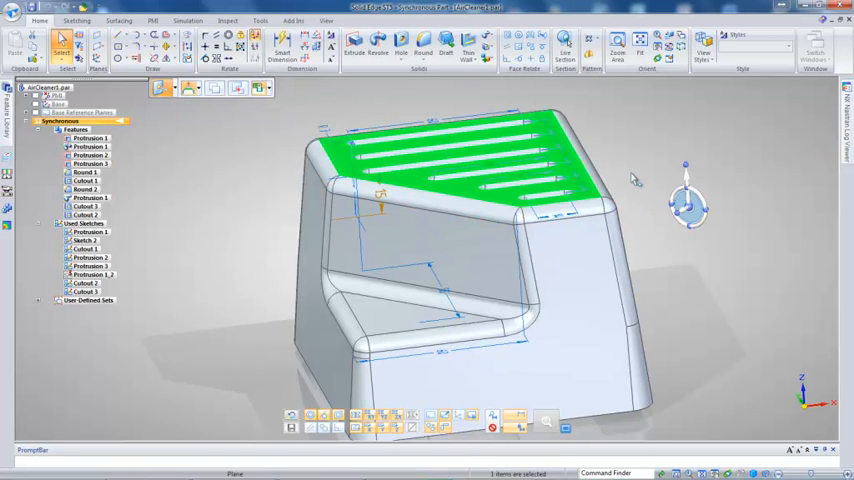
mouse_move(644, 114)
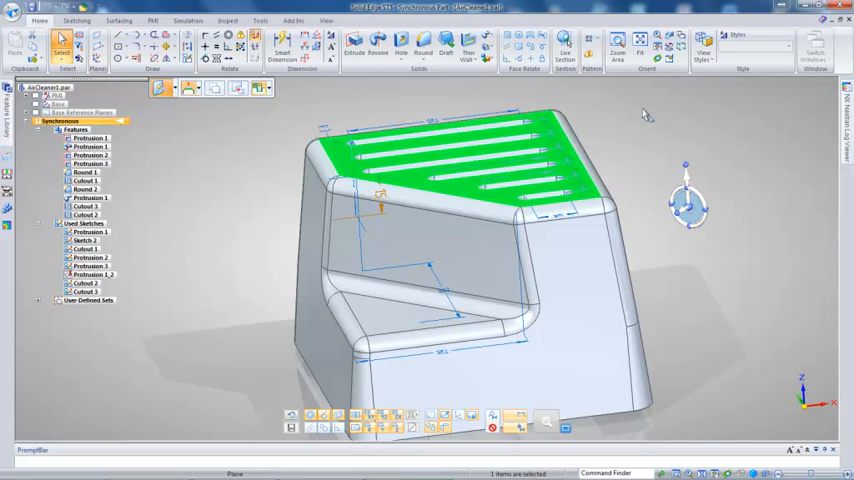